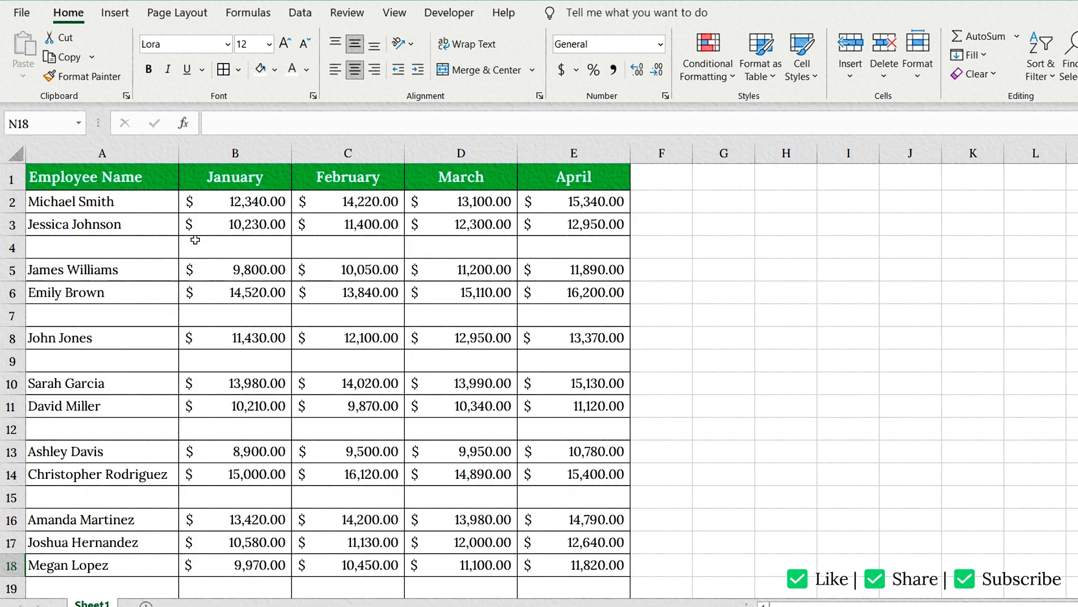
pyautogui.moveTo(120, 176)
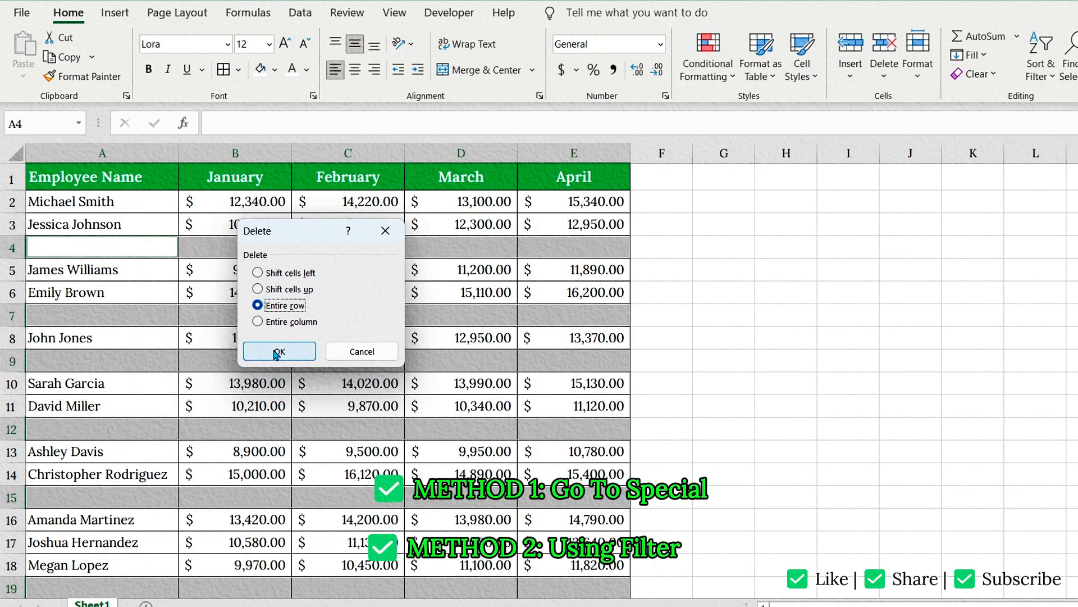
# Step: Select the whole employee monthly sales table and bring up Go To
pyautogui.click(279, 350)
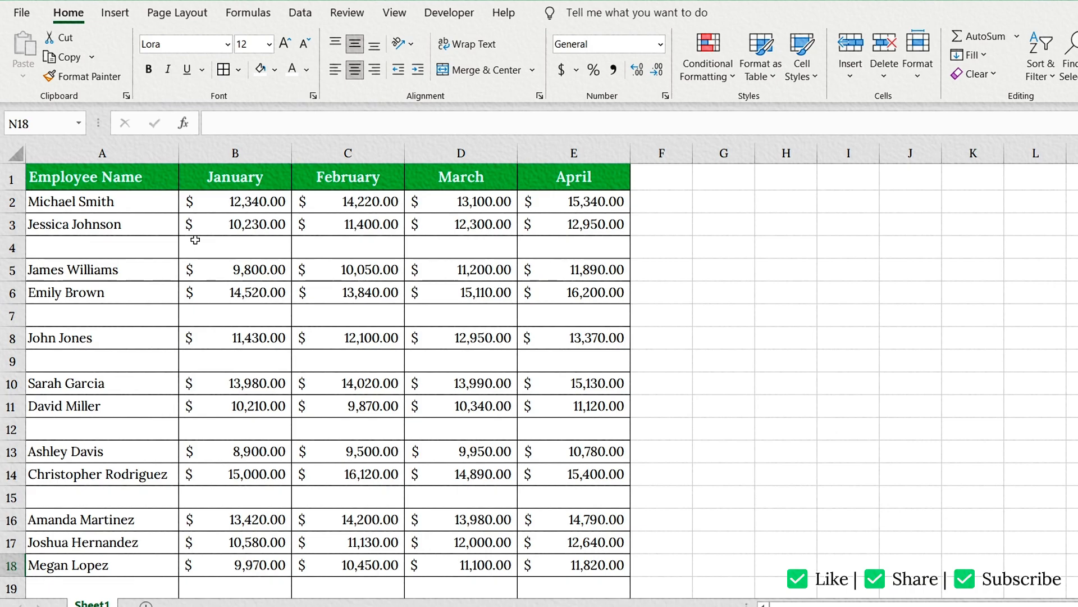
pyautogui.moveTo(131, 198)
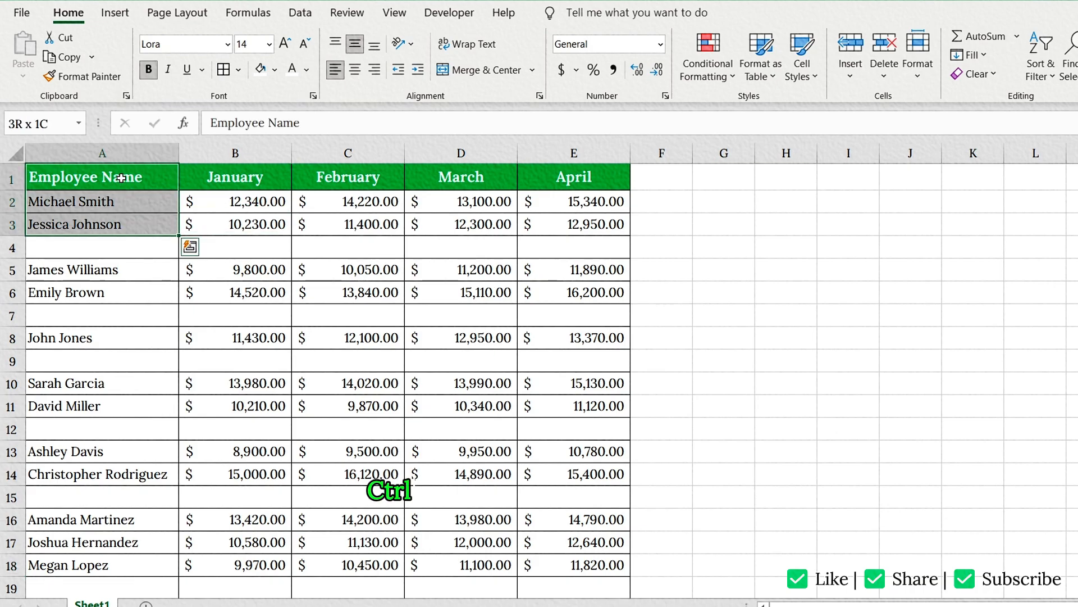
pyautogui.press('ctrl+shift+down')
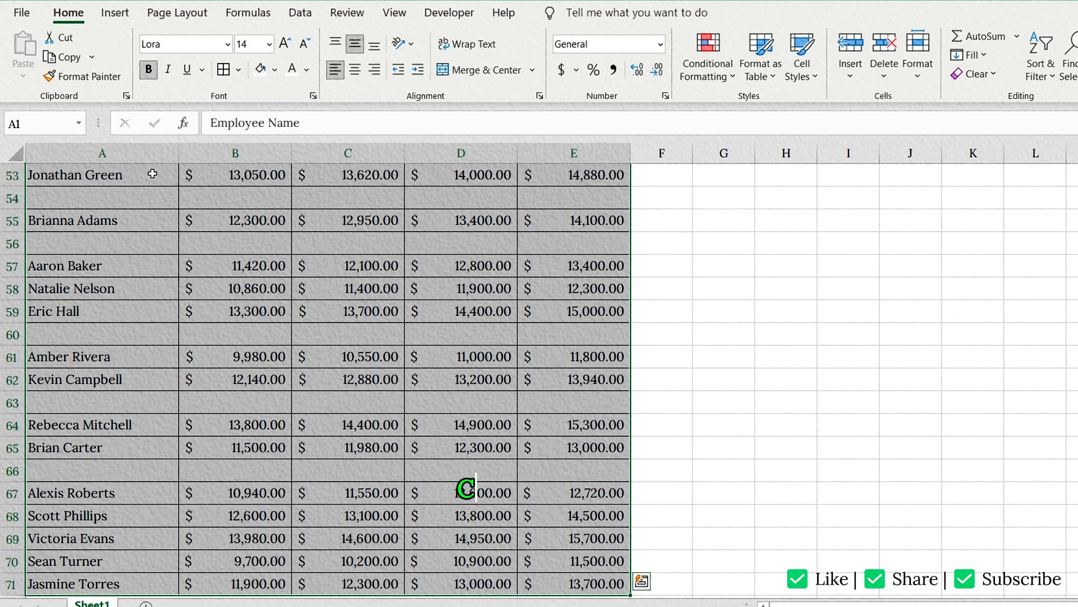
pyautogui.press('ctrl+g')
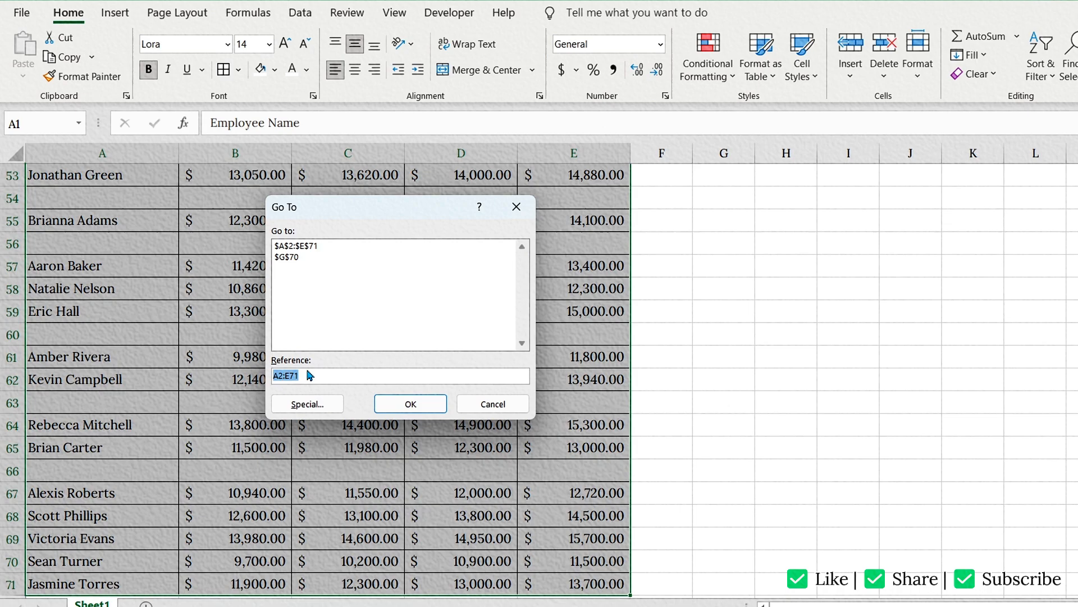
# Step: Use Go To Special with the Blanks option to select every empty cell in the table
pyautogui.click(306, 404)
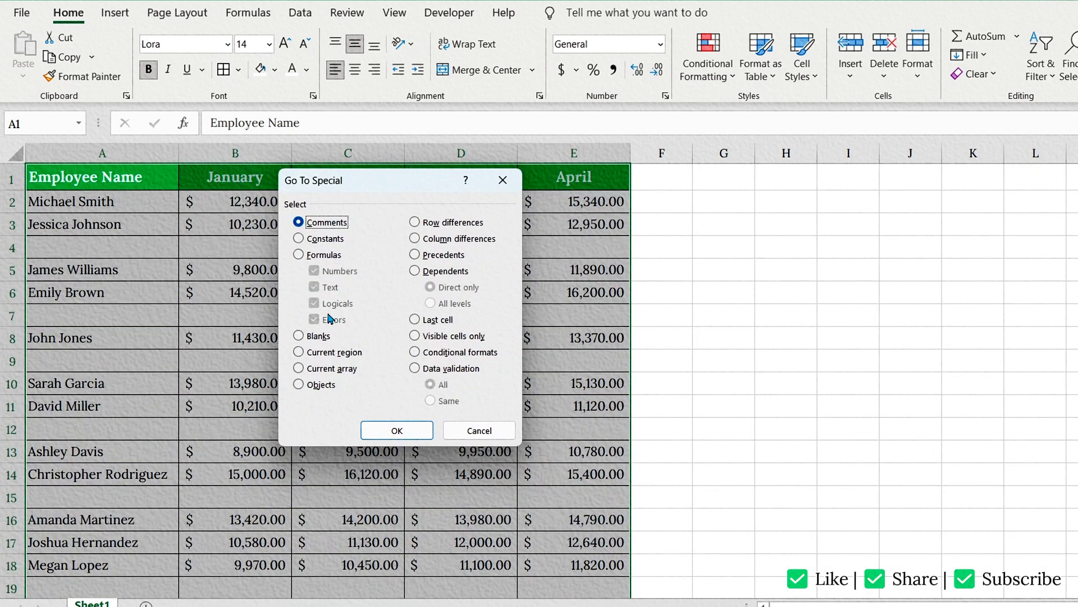
pyautogui.click(299, 336)
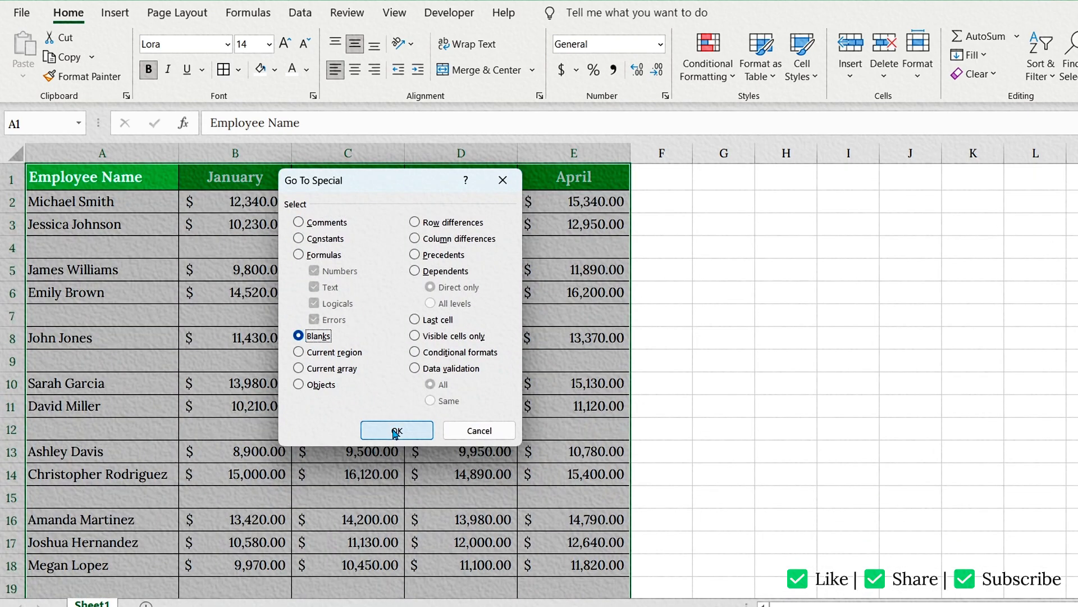
pyautogui.click(396, 430)
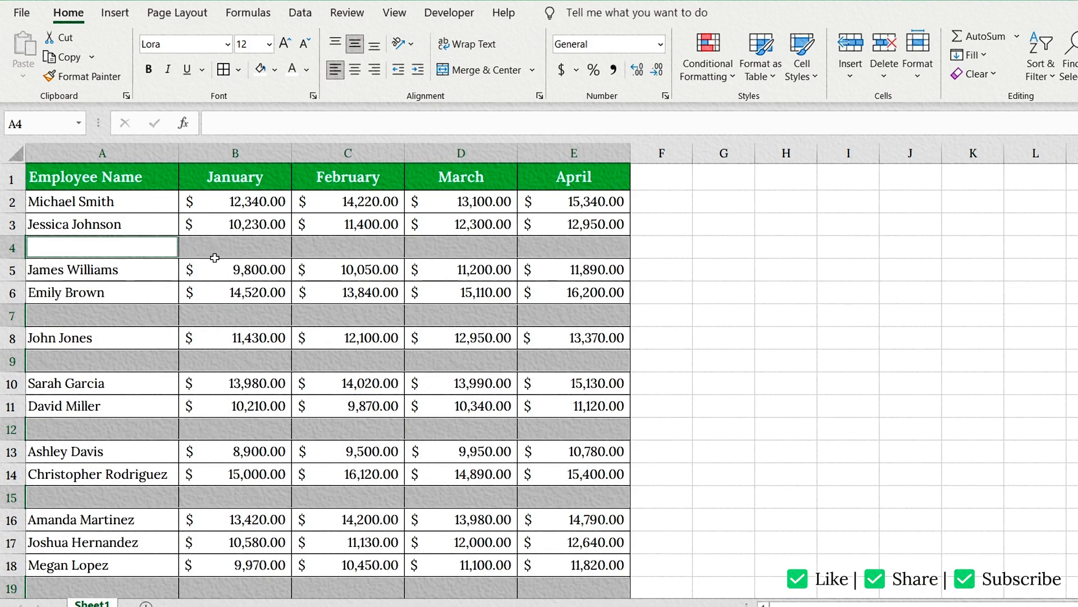
# Step: Delete the entire rows of the selected blank cells so employee records run without gaps
pyautogui.rightClick(102, 246)
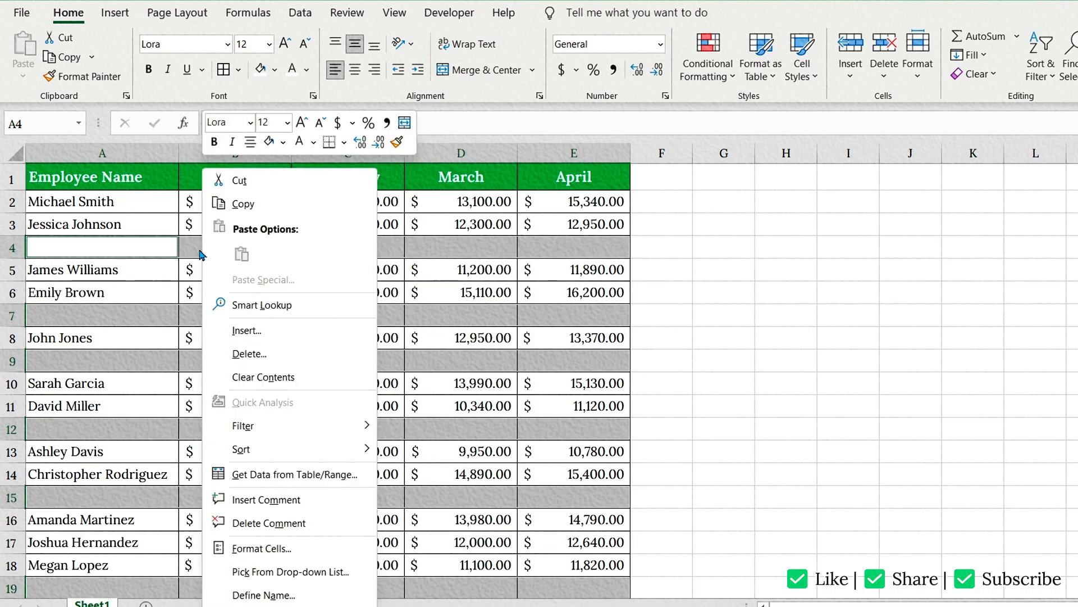
pyautogui.moveTo(249, 354)
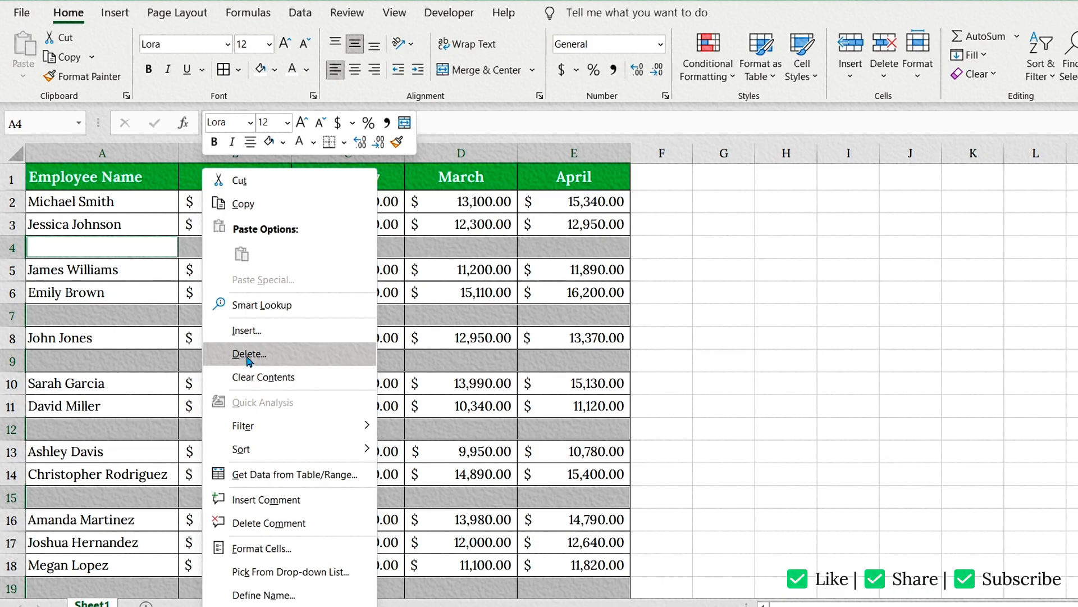
pyautogui.click(250, 354)
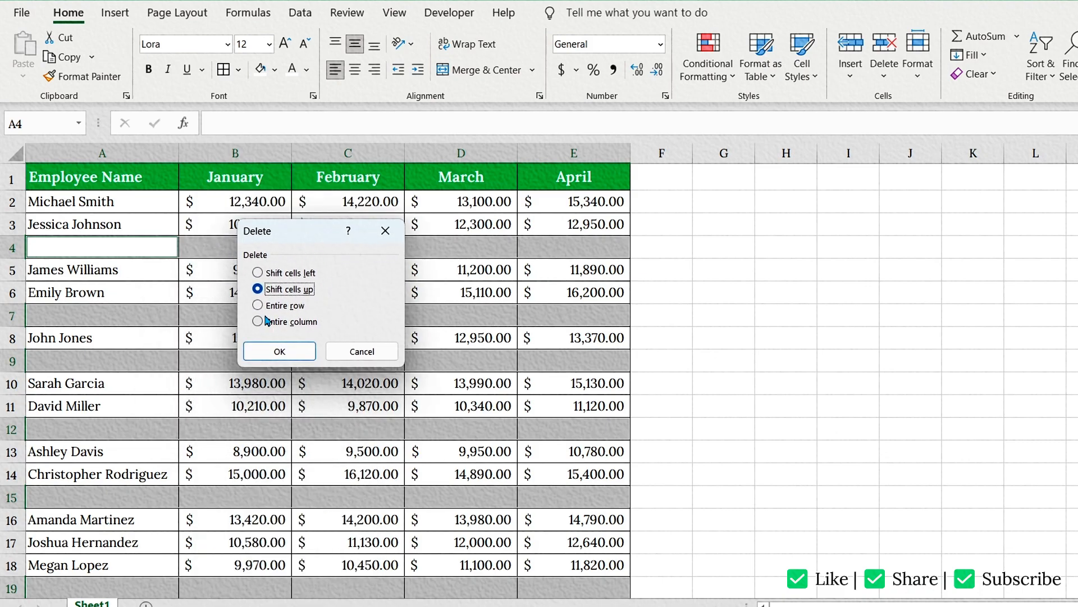
pyautogui.click(259, 305)
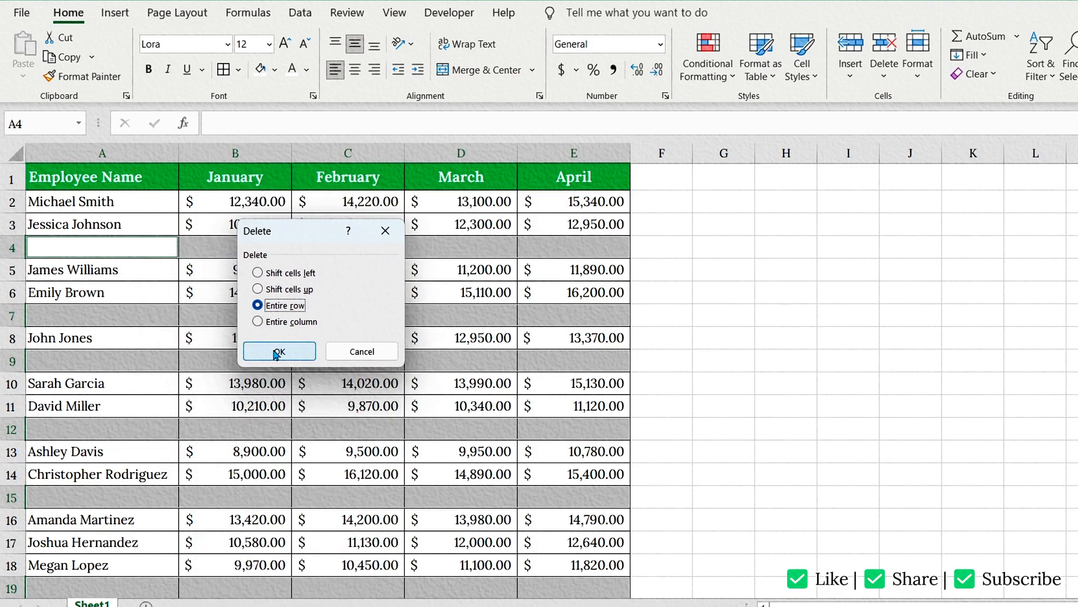
pyautogui.click(278, 351)
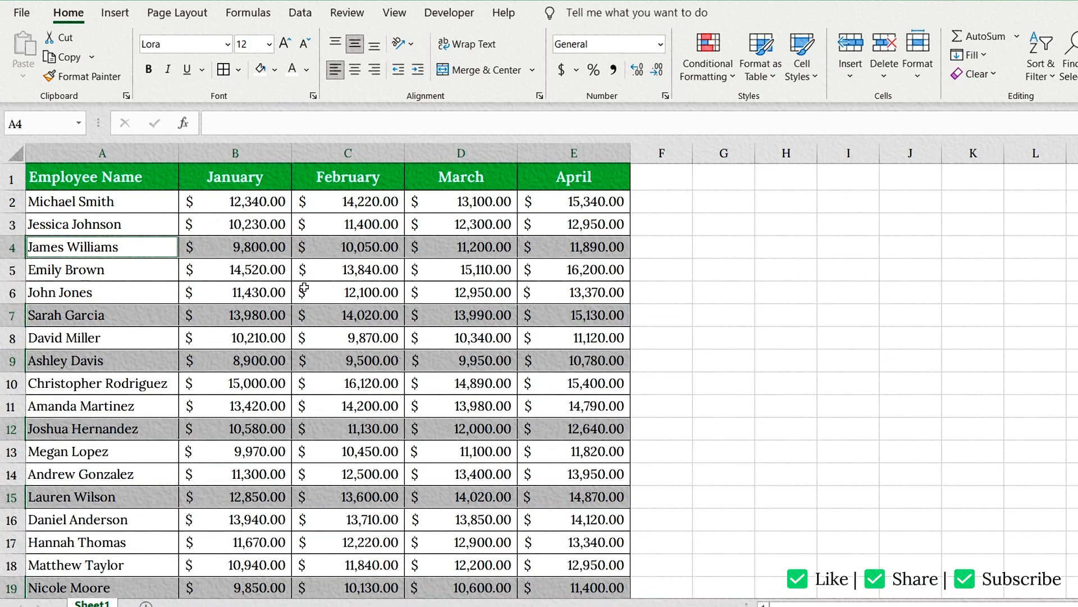
pyautogui.moveTo(243, 255)
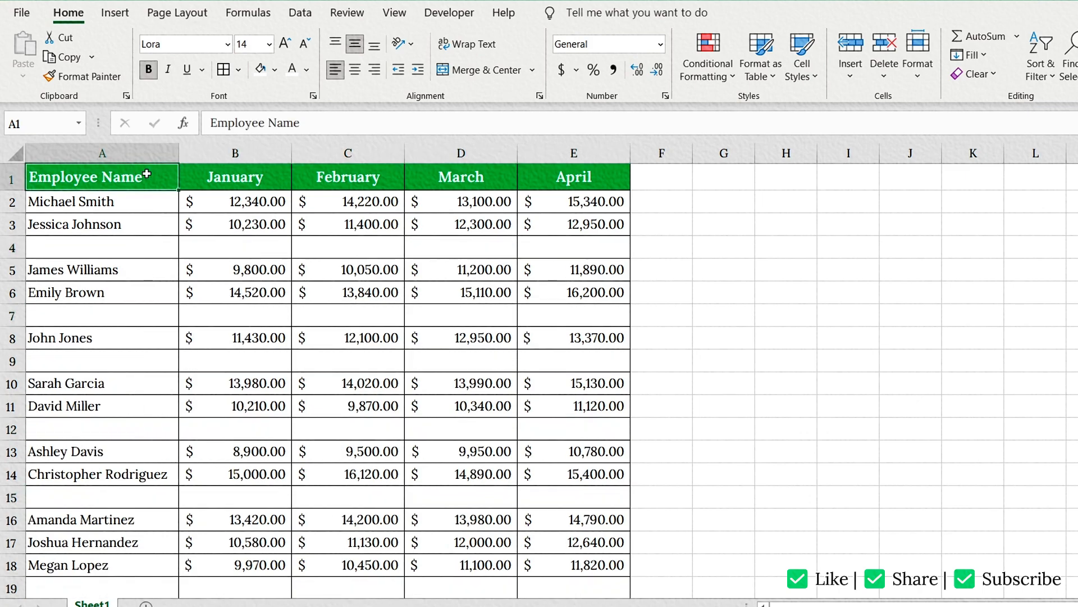
pyautogui.moveTo(91, 237)
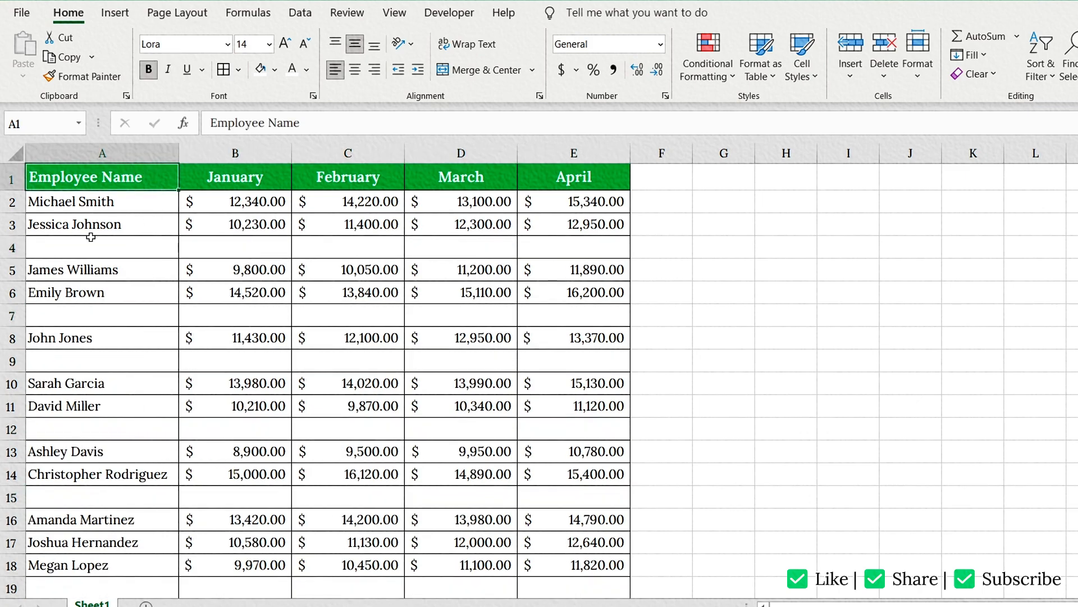
pyautogui.click(103, 247)
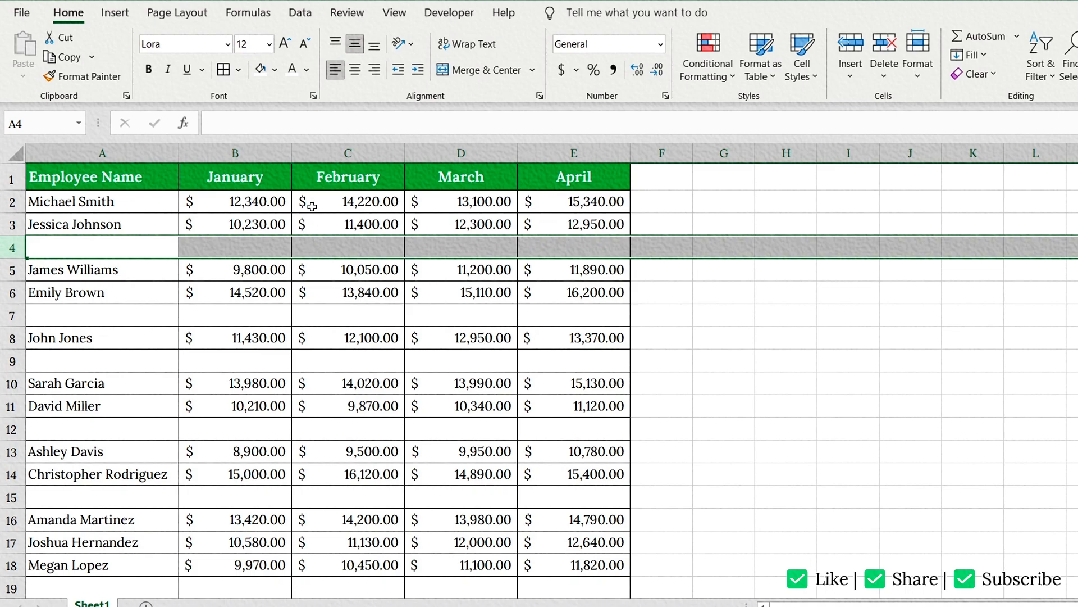
pyautogui.click(347, 202)
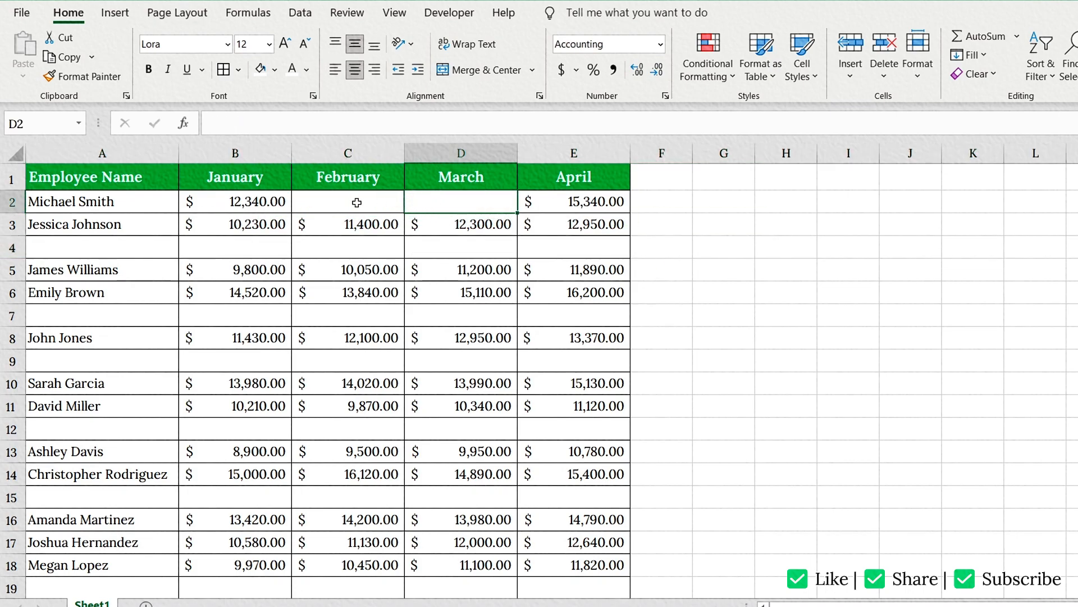
pyautogui.click(102, 201)
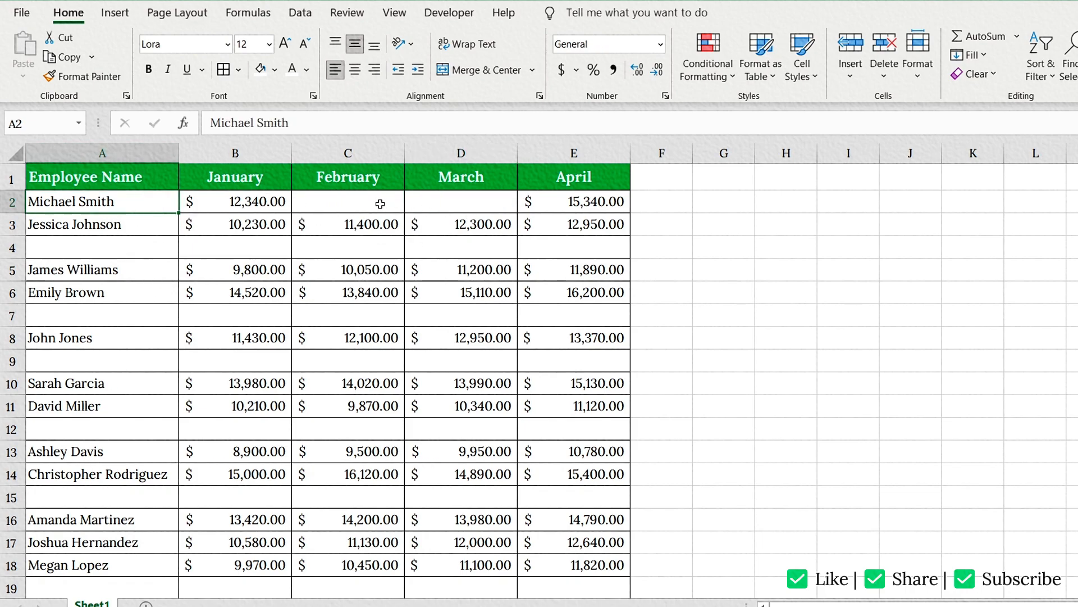
pyautogui.click(461, 201)
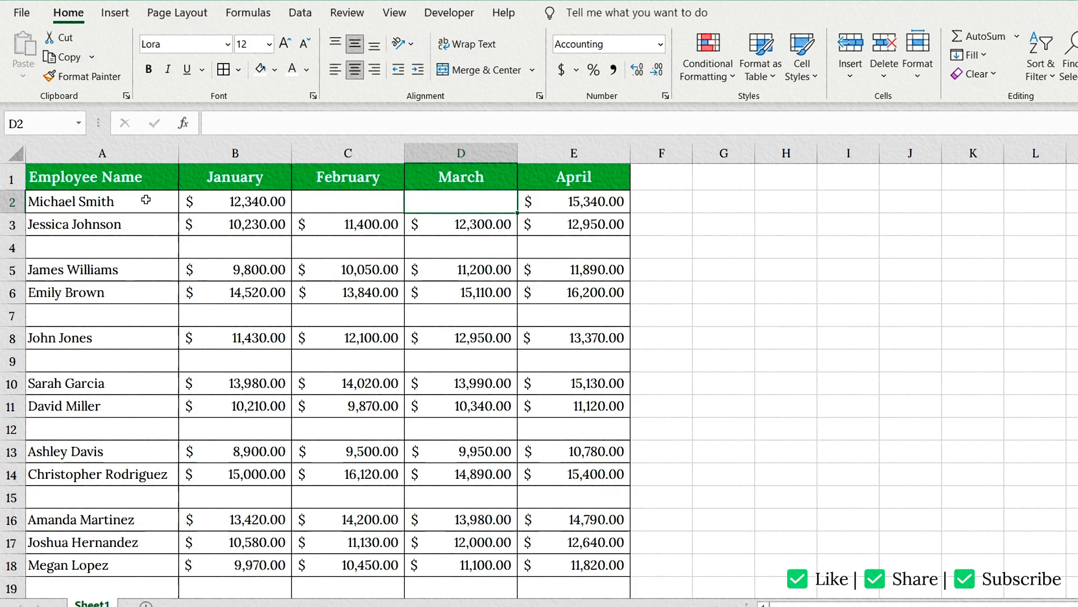
pyautogui.moveTo(498, 209)
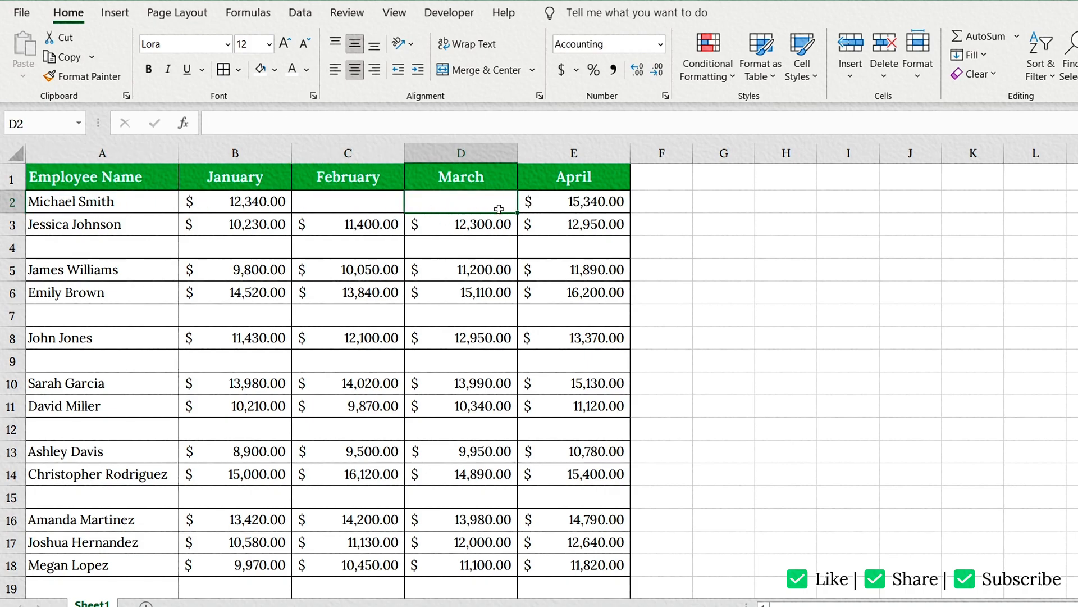
pyautogui.moveTo(430, 211)
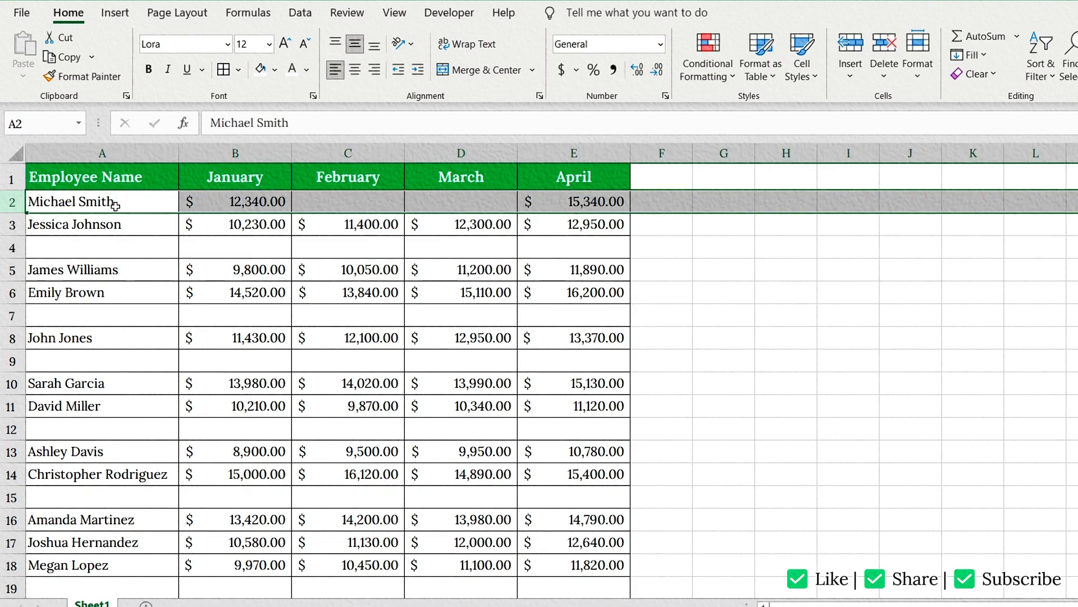
pyautogui.click(574, 201)
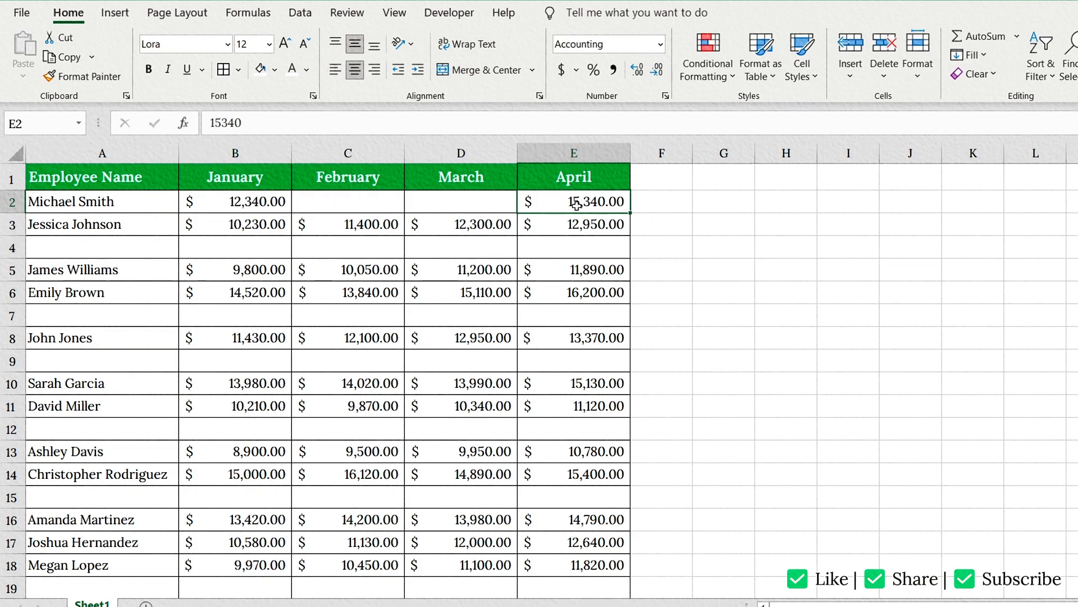
pyautogui.click(103, 247)
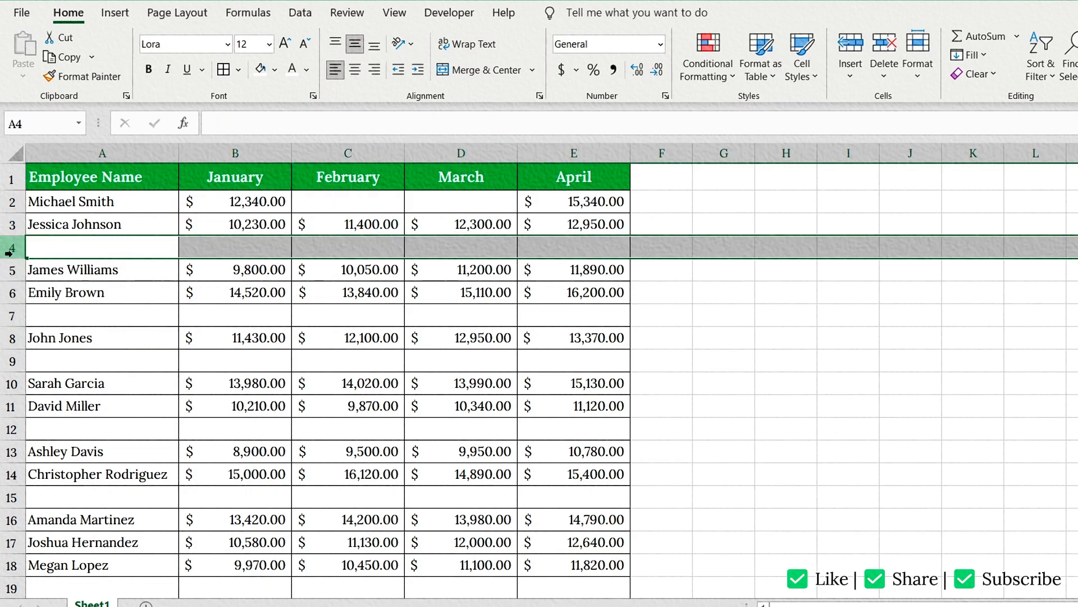
pyautogui.click(685, 177)
pyautogui.write('Count')
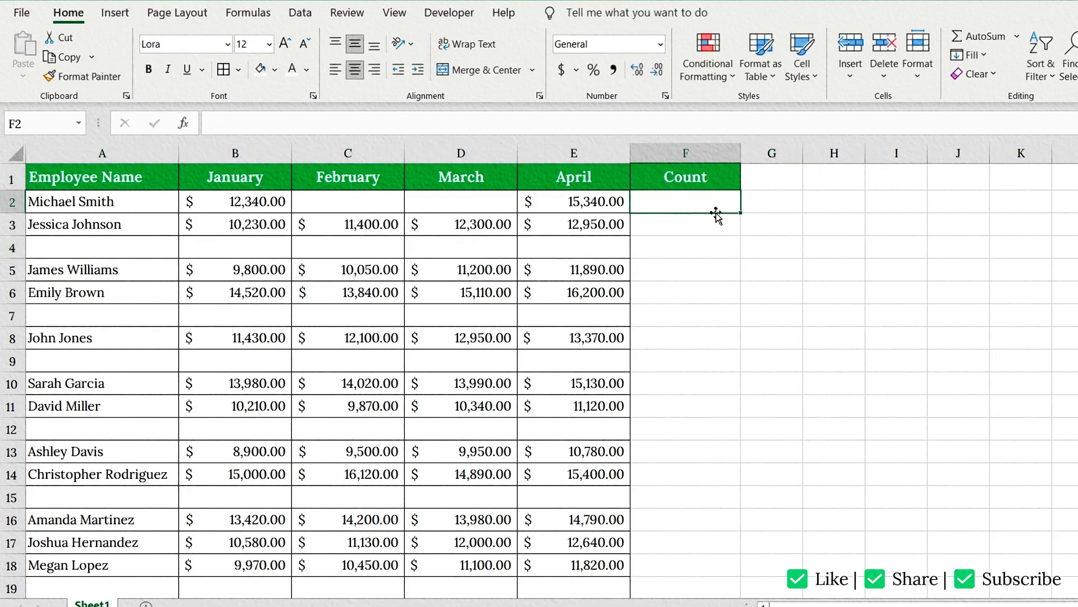
# Step: Enter =COUNTA(B2:E2) in the Count column and fill it down so rows show 2, 4 or 0 filled cells
pyautogui.write('=')
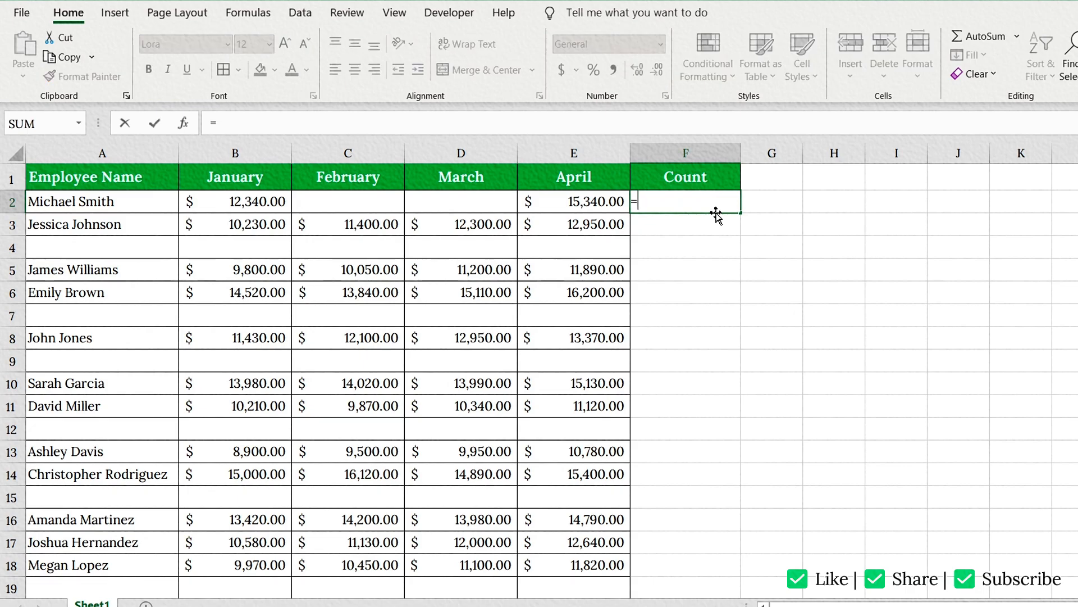
pyautogui.write('counta')
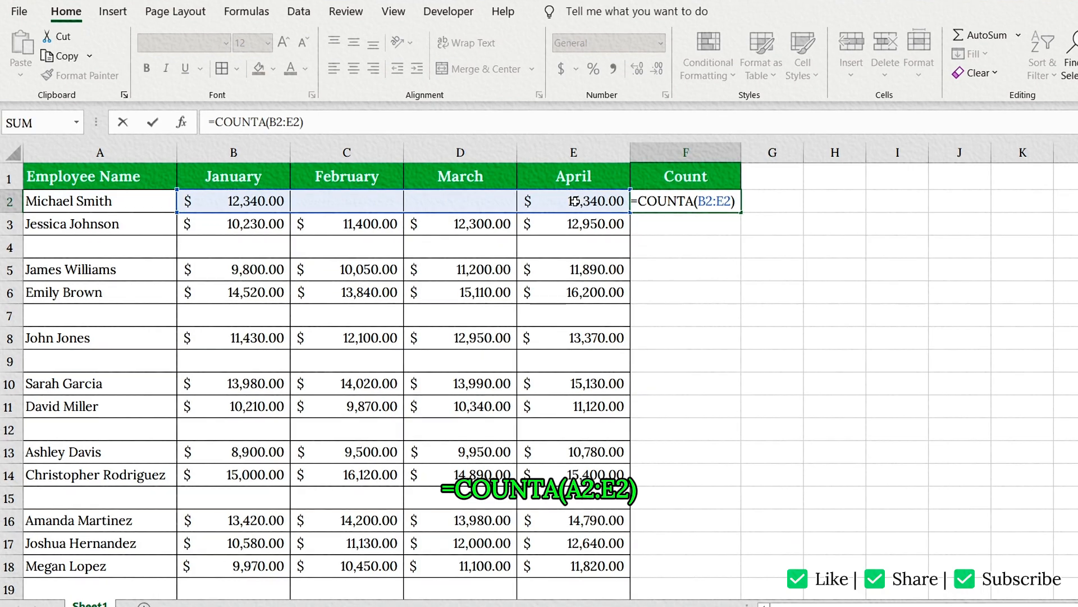
pyautogui.moveTo(417, 213)
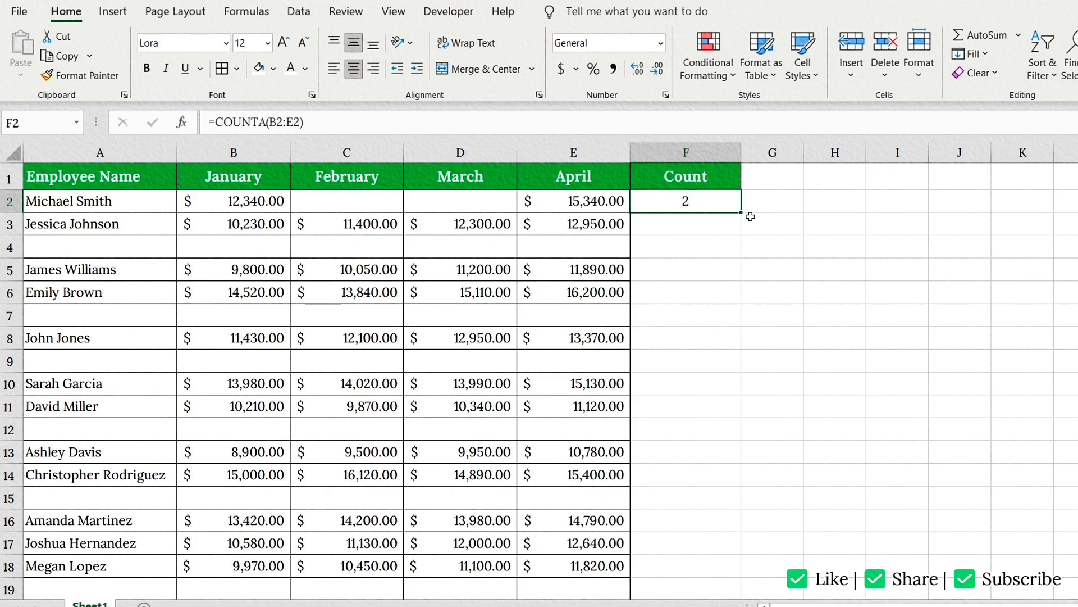
pyautogui.scroll(-3)
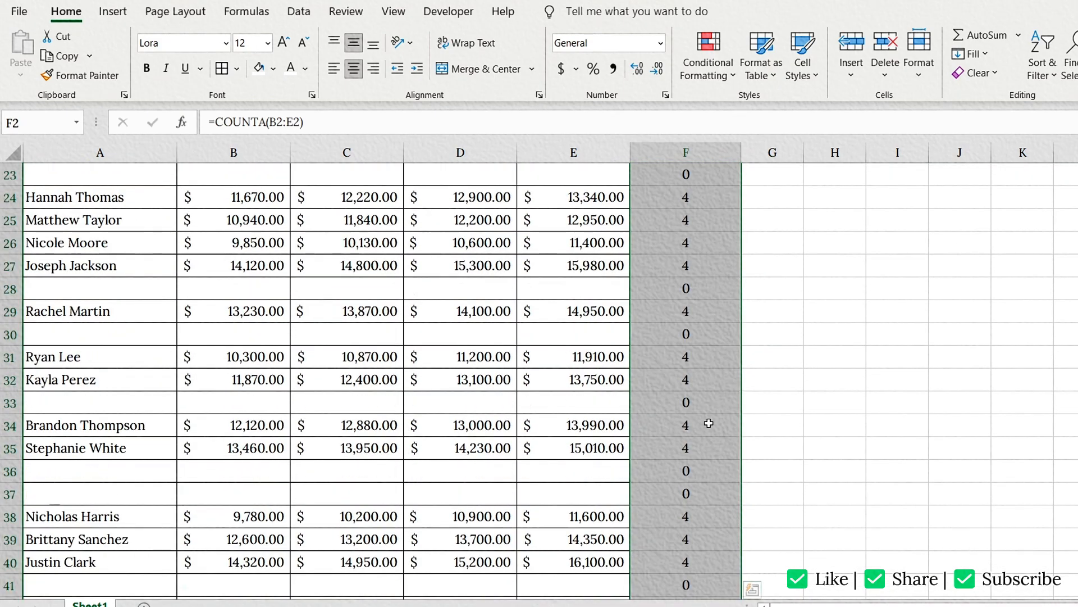
pyautogui.scroll(3)
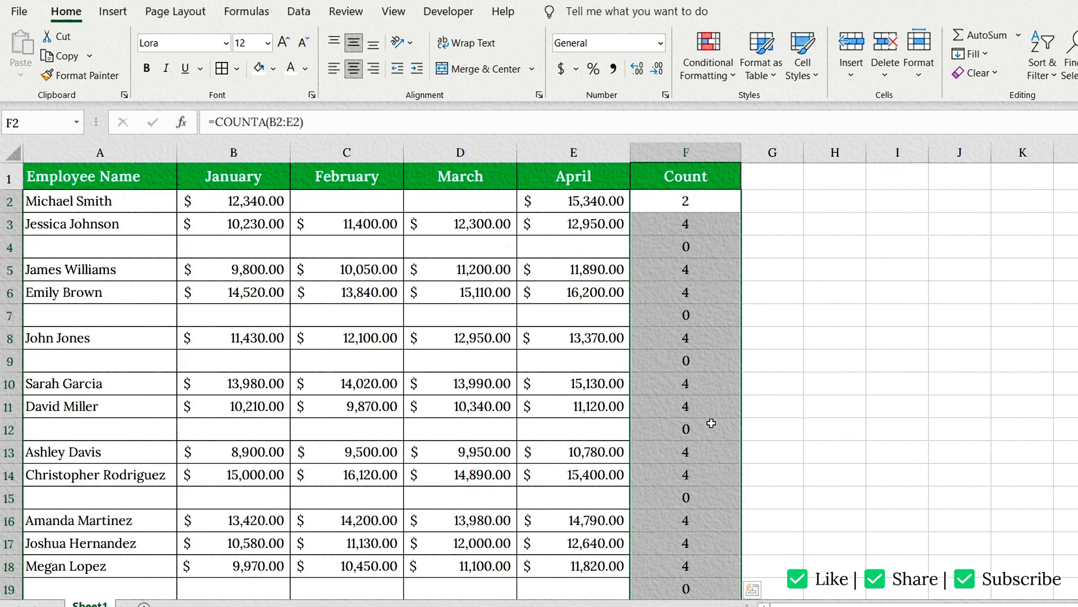
# Step: Turn on column filters for the whole table
pyautogui.press('ctrl+a')
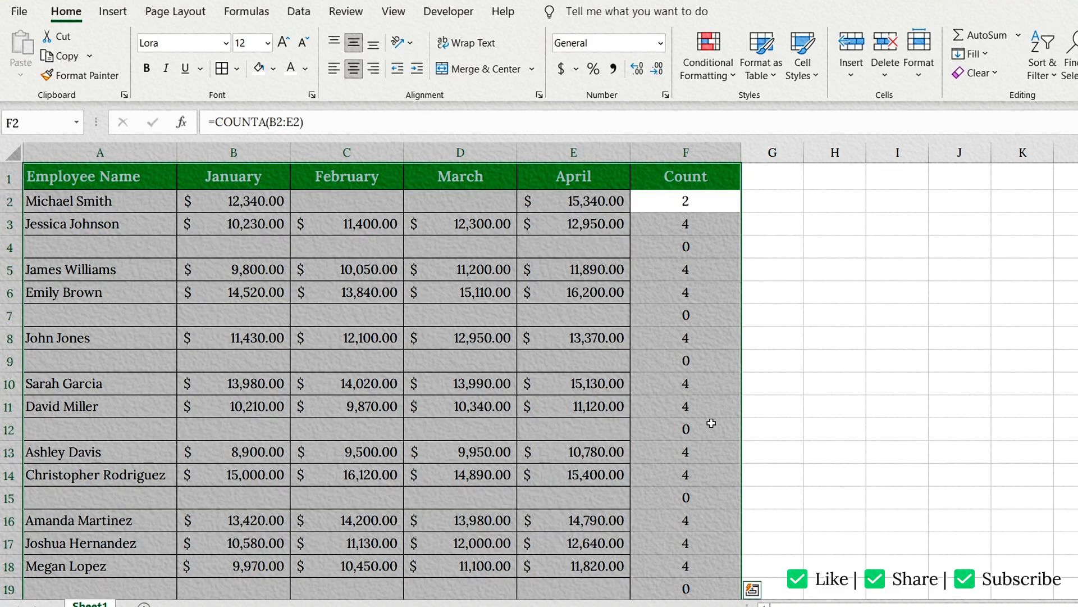
pyautogui.press('ctrl+shift+l')
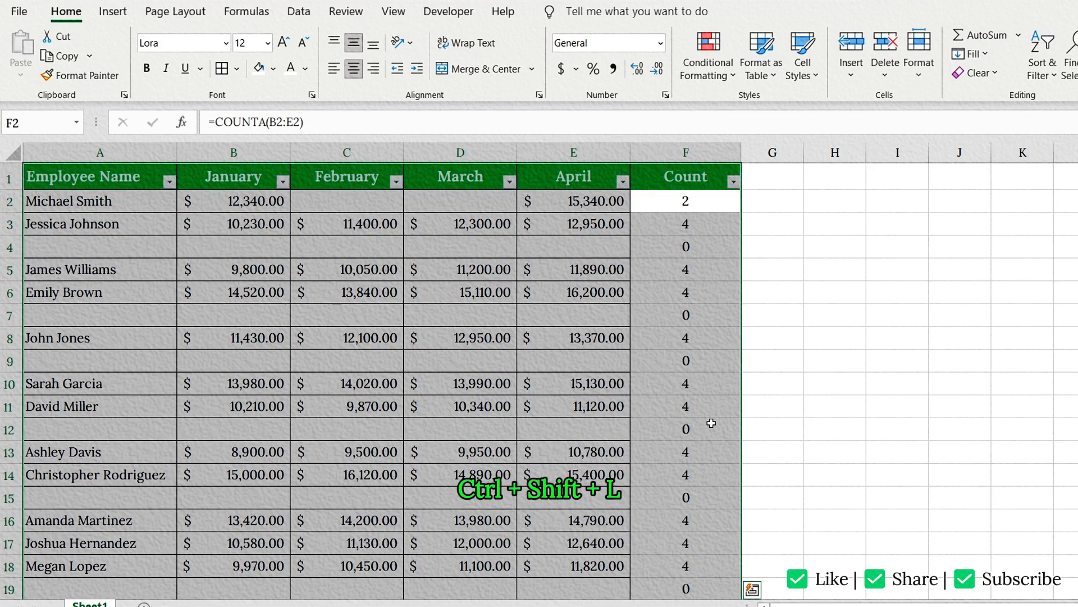
pyautogui.moveTo(664, 334)
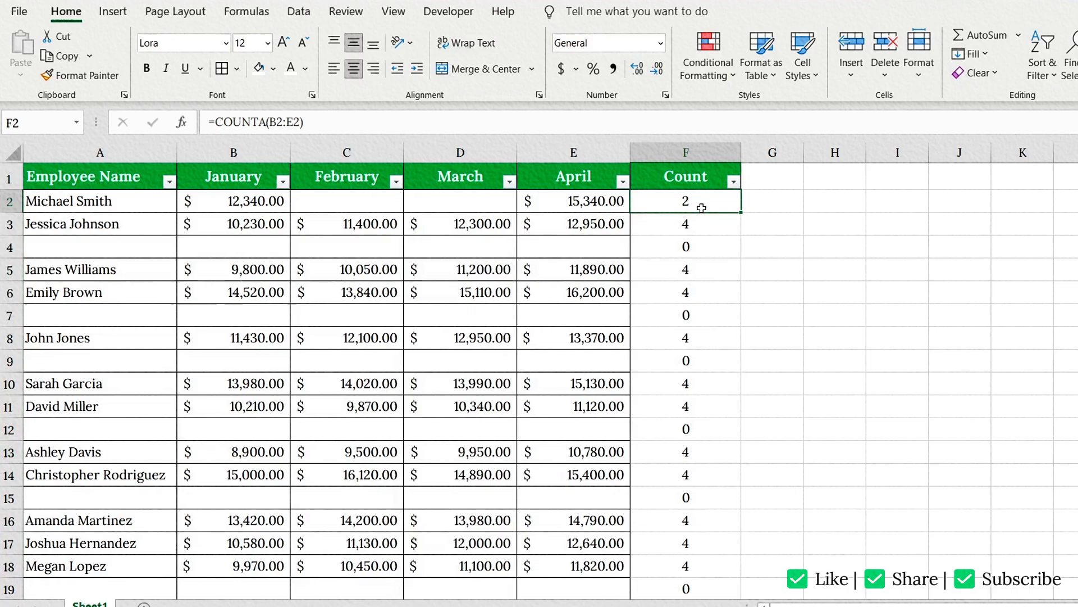
pyautogui.moveTo(736, 182)
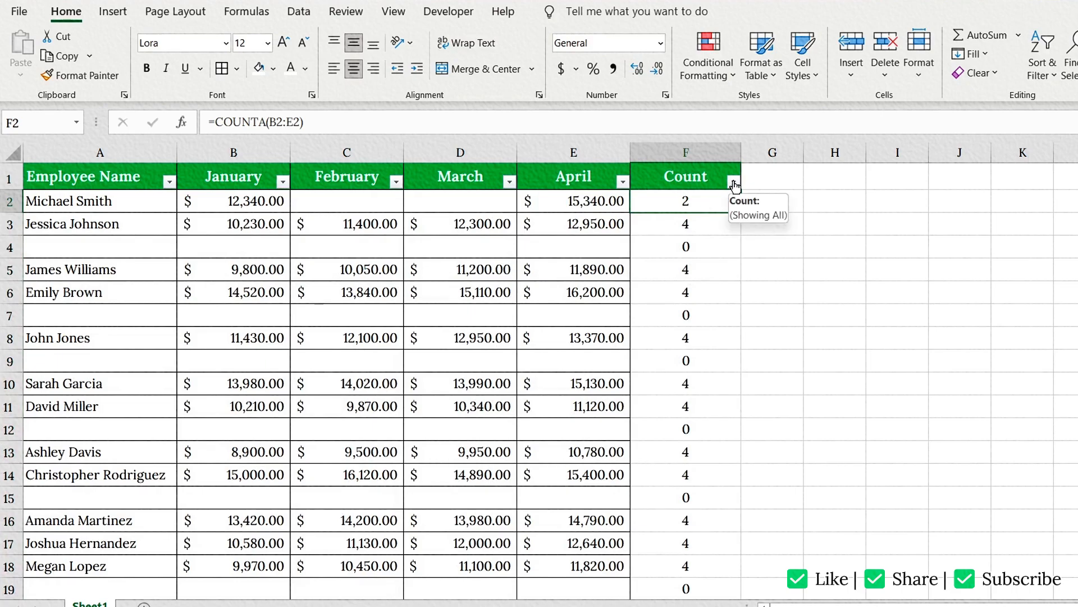
pyautogui.click(734, 182)
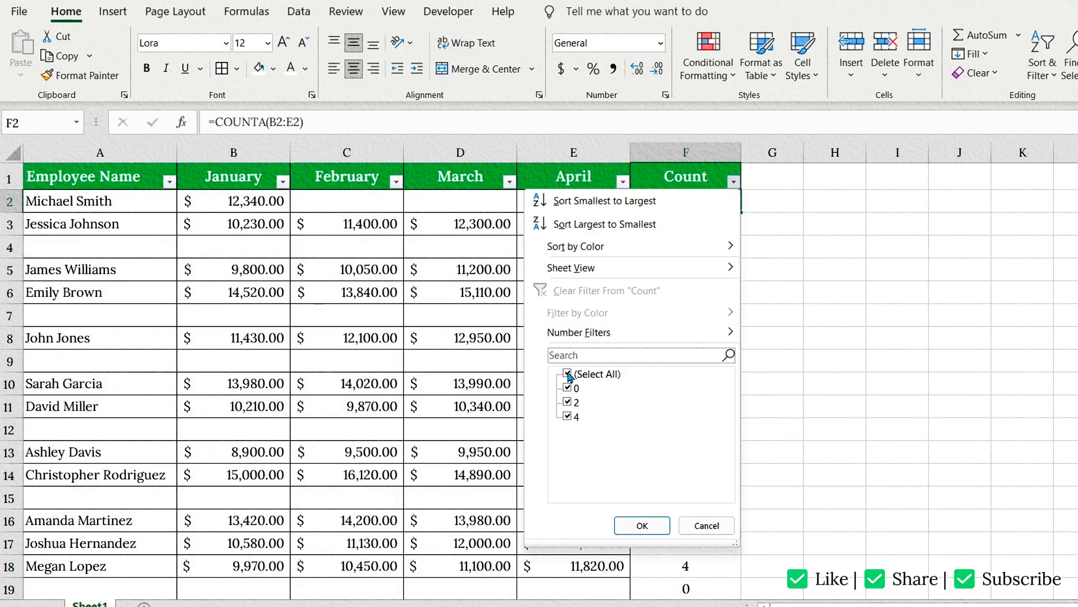
# Step: Filter the Count column to show only rows with 0 and start at the first zero-count cell
pyautogui.click(568, 388)
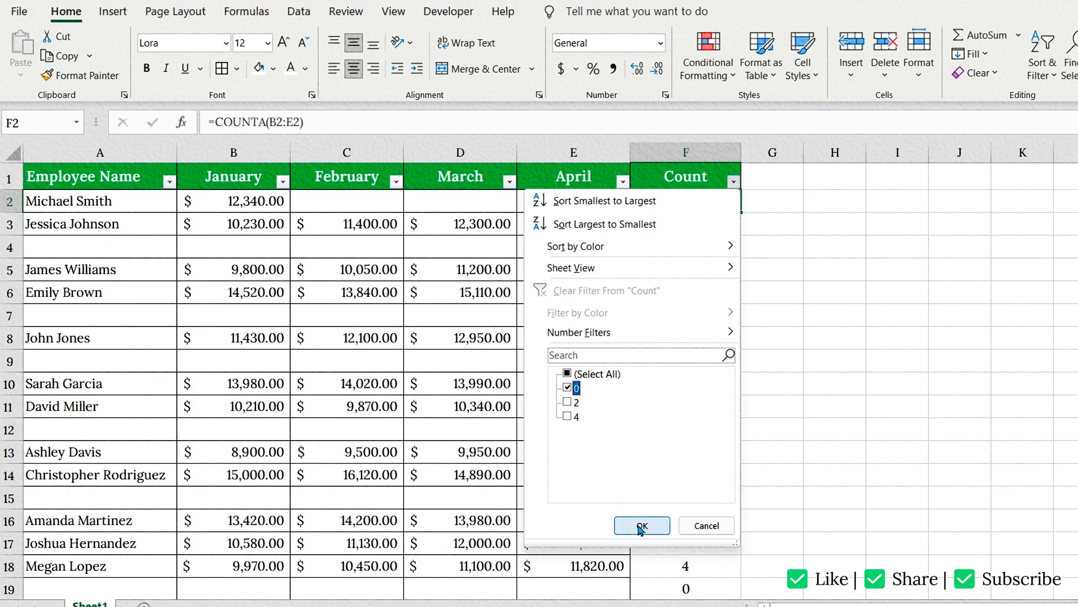
pyautogui.moveTo(593, 369)
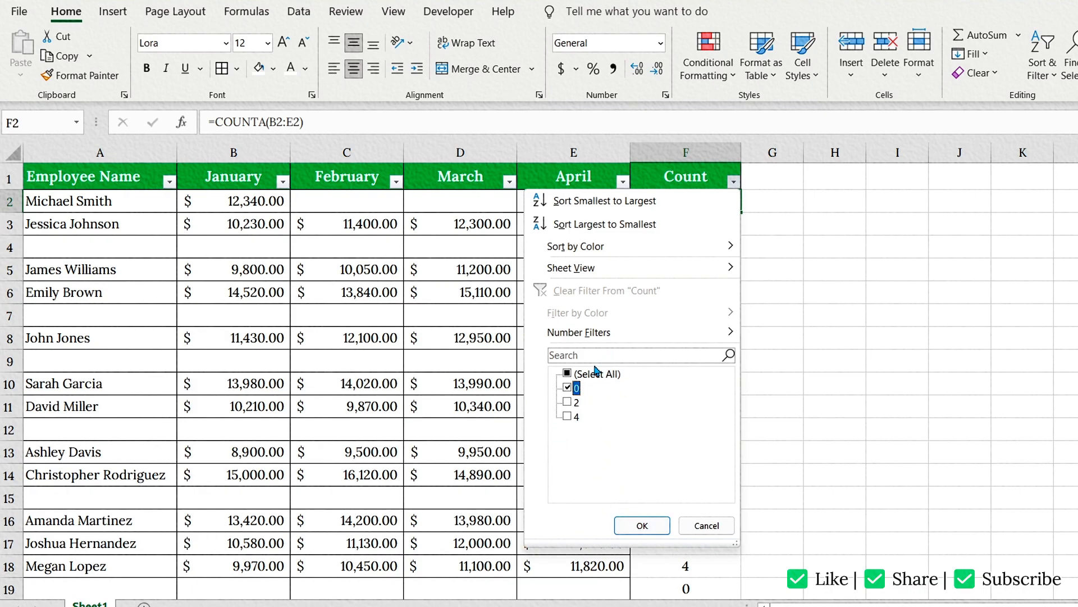
pyautogui.click(641, 525)
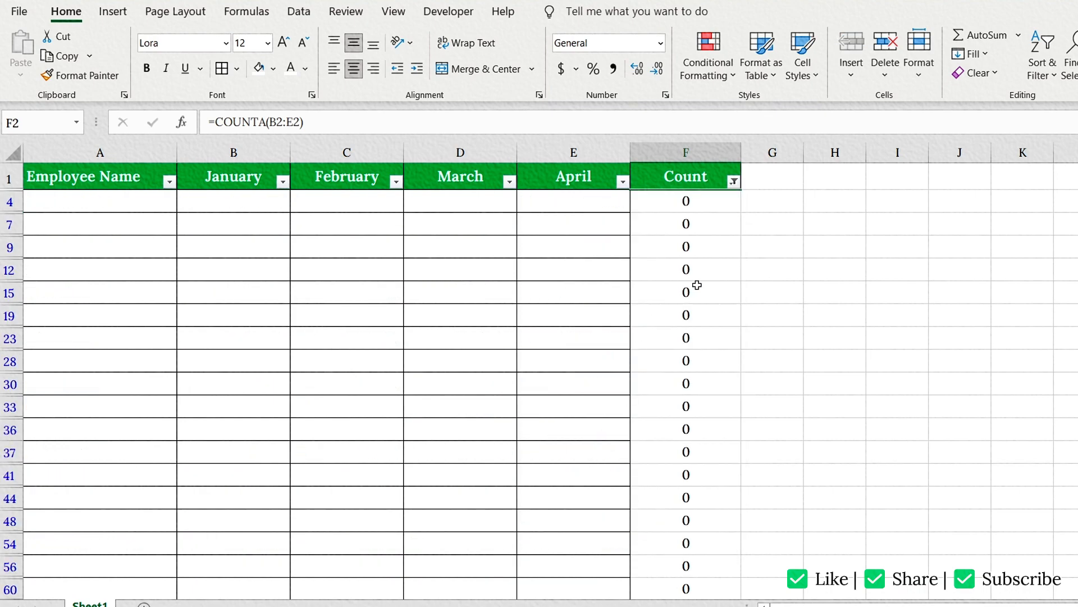
pyautogui.click(685, 201)
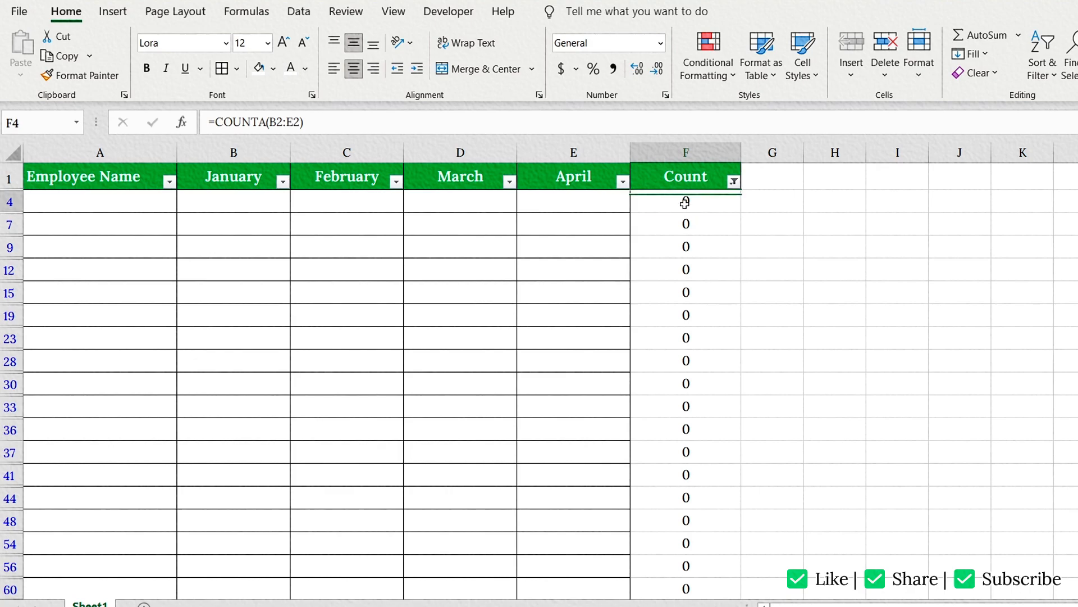
# Step: Select all zero-count cells down to the bottom and delete their entire sheet rows
pyautogui.press('ctrl+shift+down')
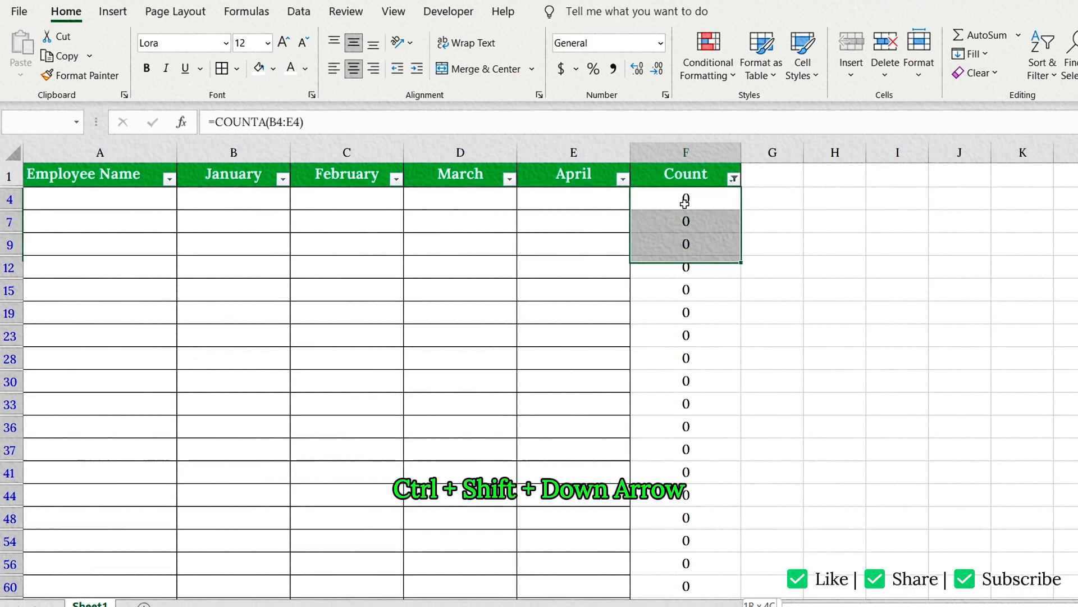
pyautogui.press('ctrl+shift+down')
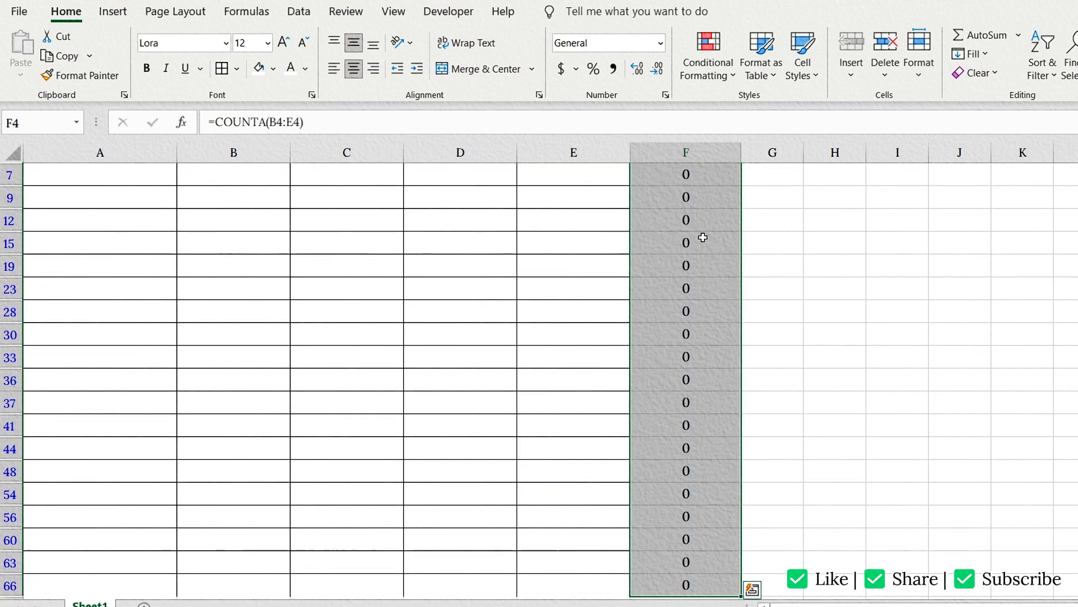
pyautogui.rightClick(686, 240)
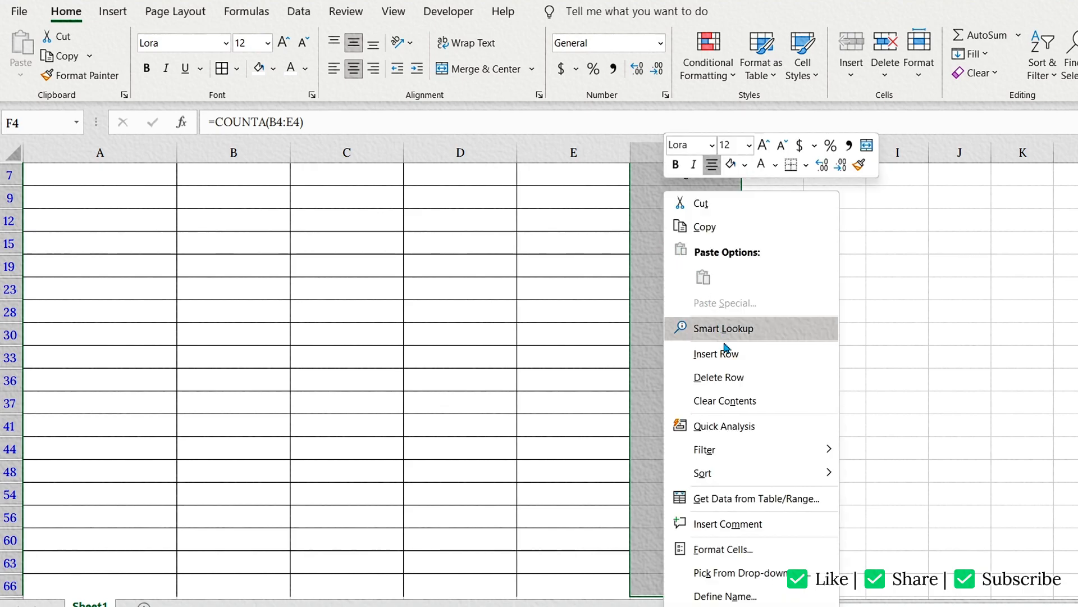
pyautogui.click(719, 377)
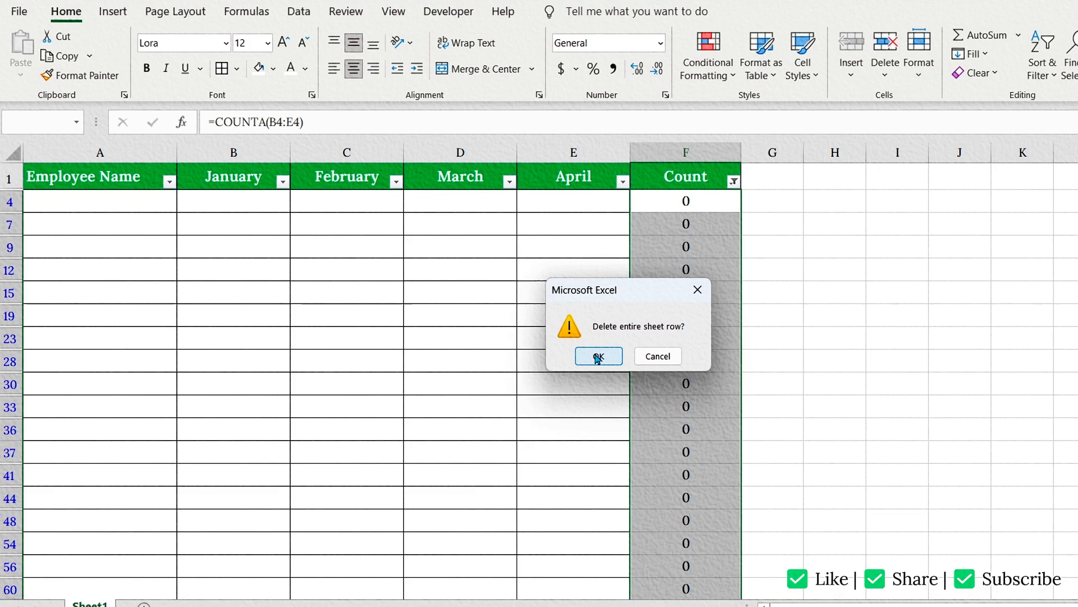
pyautogui.click(596, 356)
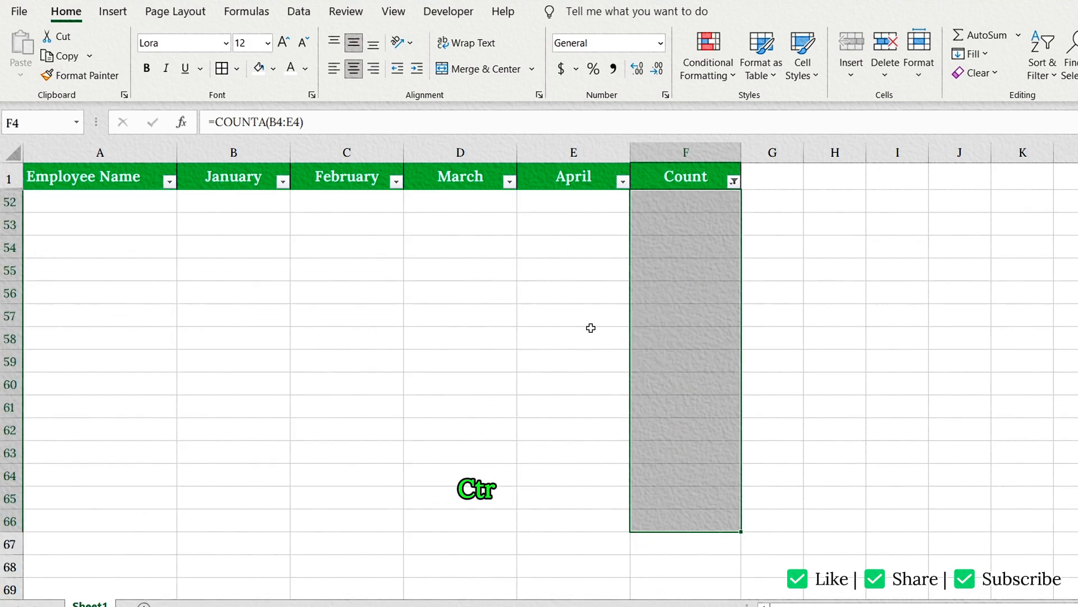
# Step: Remove the filter and review the cleaned table, confirming the partially filled first row remains
pyautogui.press('ctrl+shift+l')
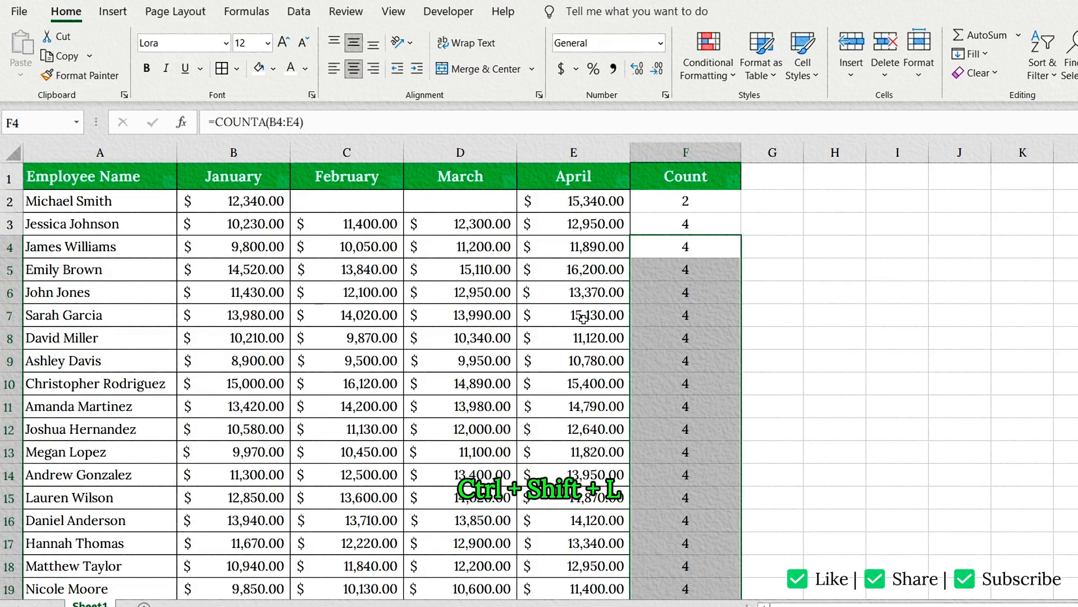
pyautogui.click(461, 268)
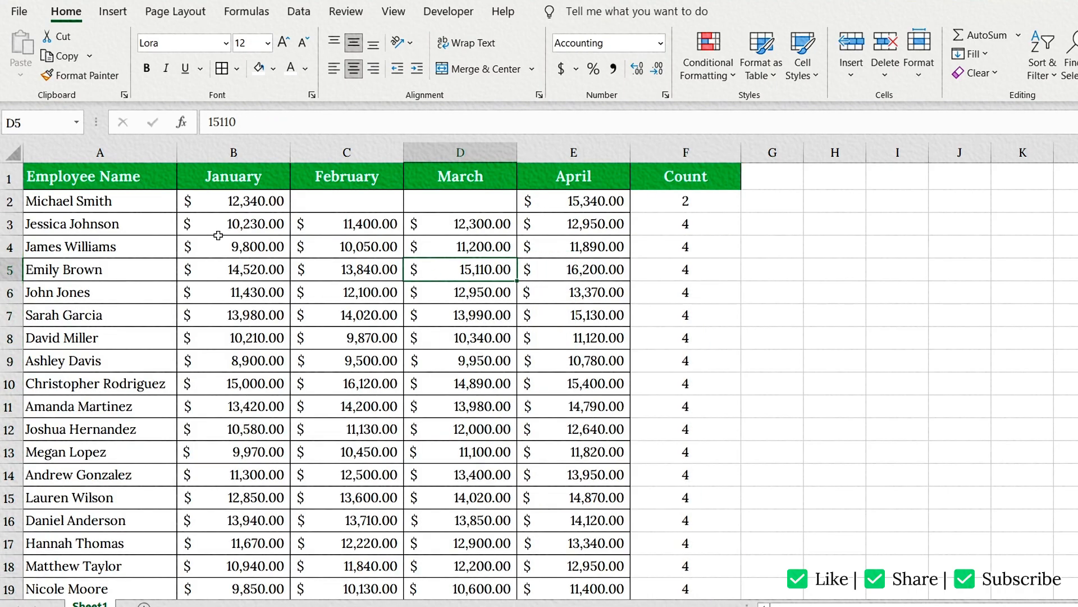
pyautogui.click(100, 200)
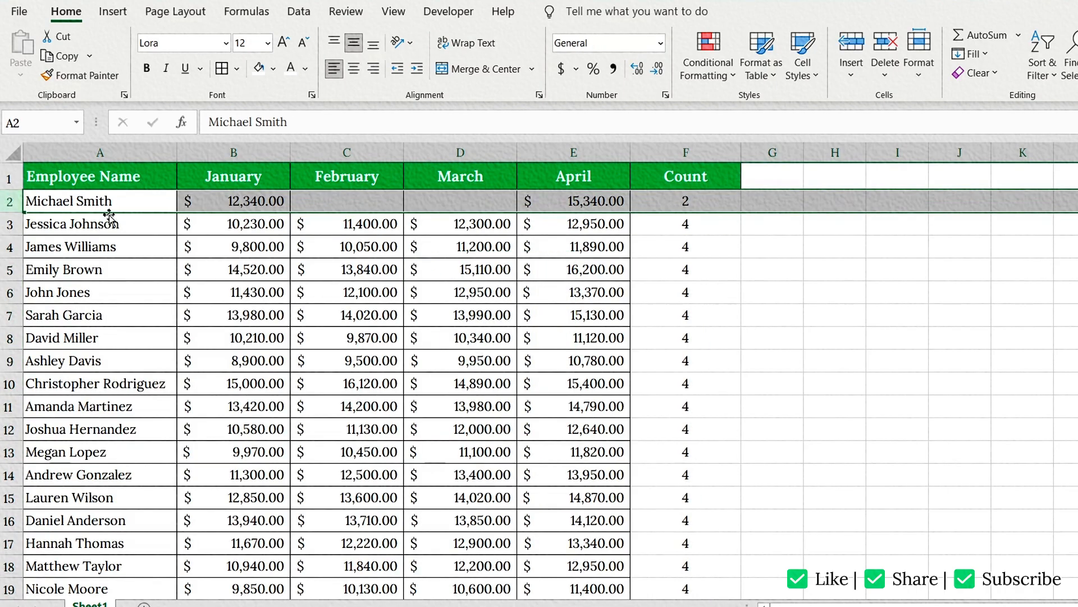
pyautogui.moveTo(315, 212)
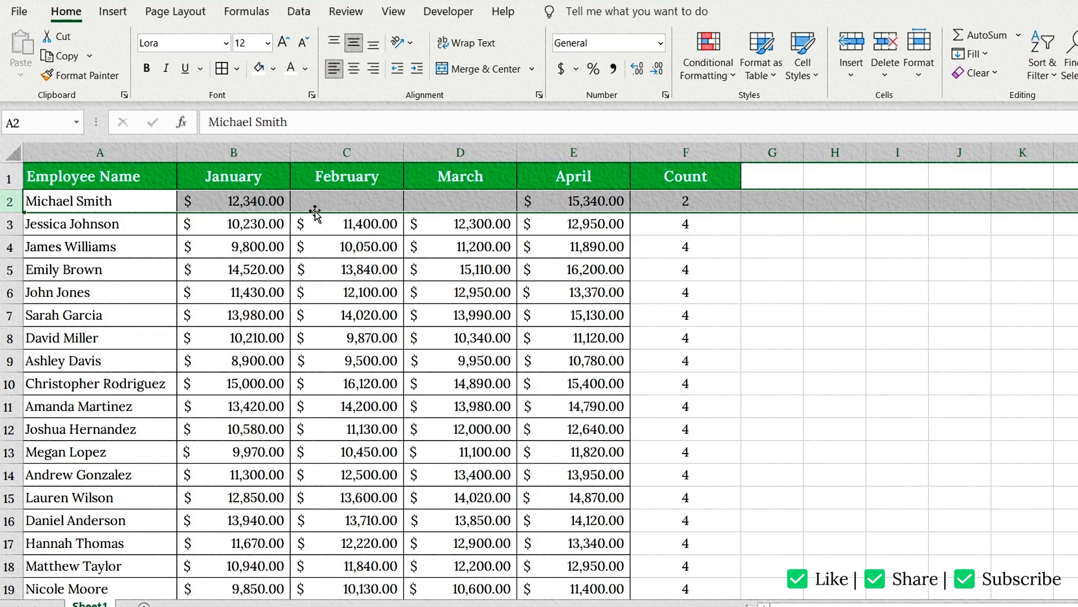